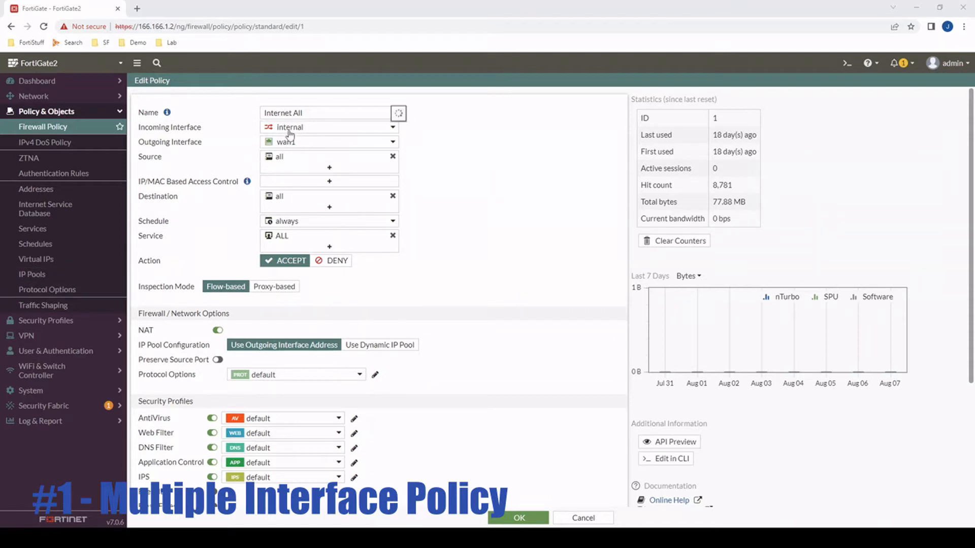
Make vlan1005 the Internet All policy's incoming interface in place of internal.
click(329, 127)
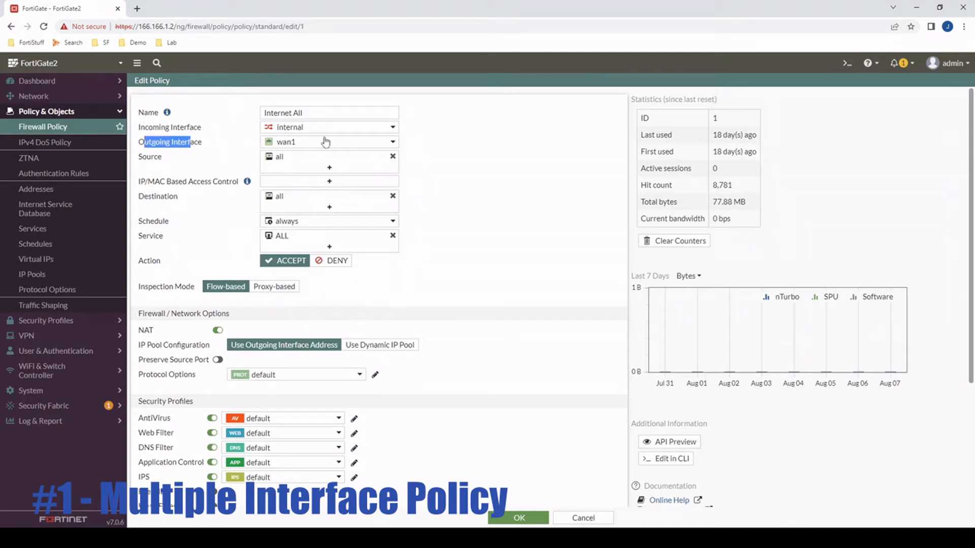
click(329, 142)
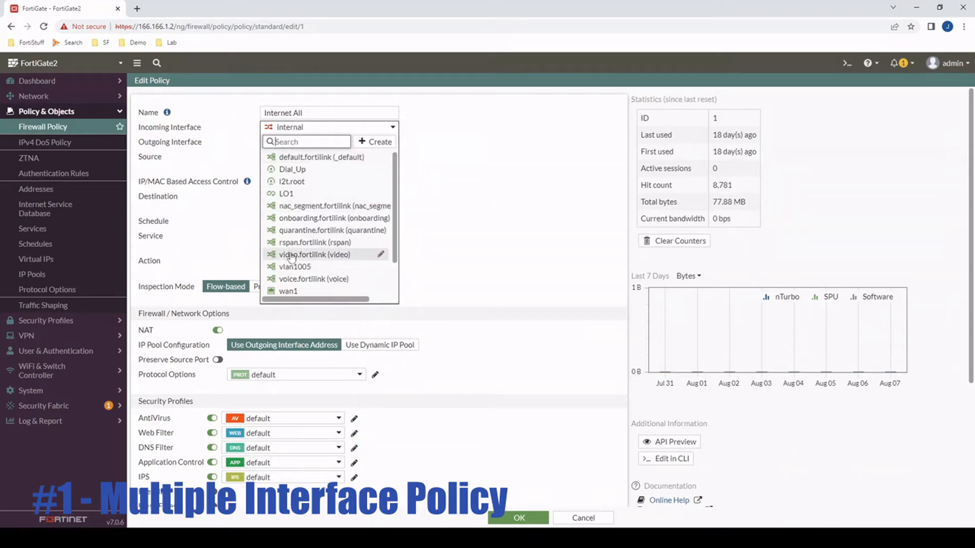
click(293, 266)
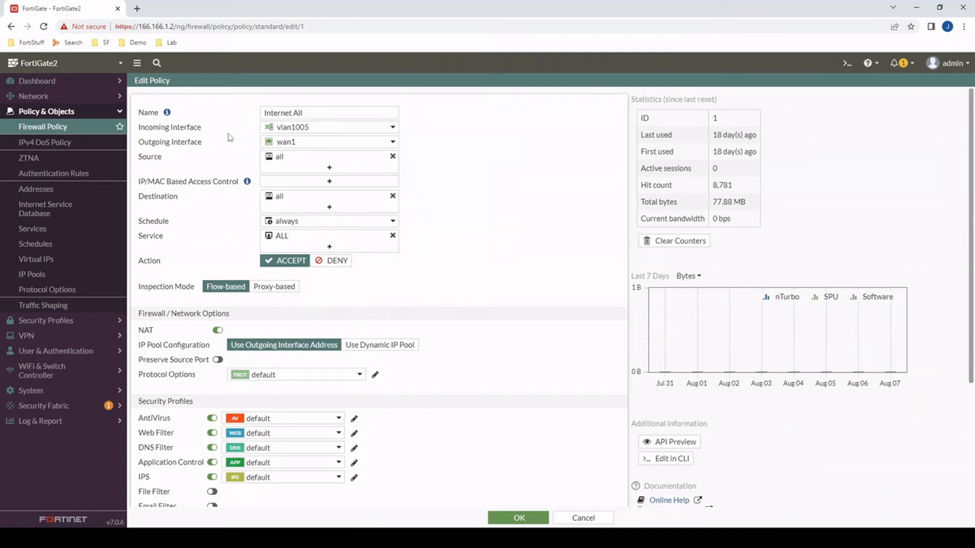
mouse_move(150, 217)
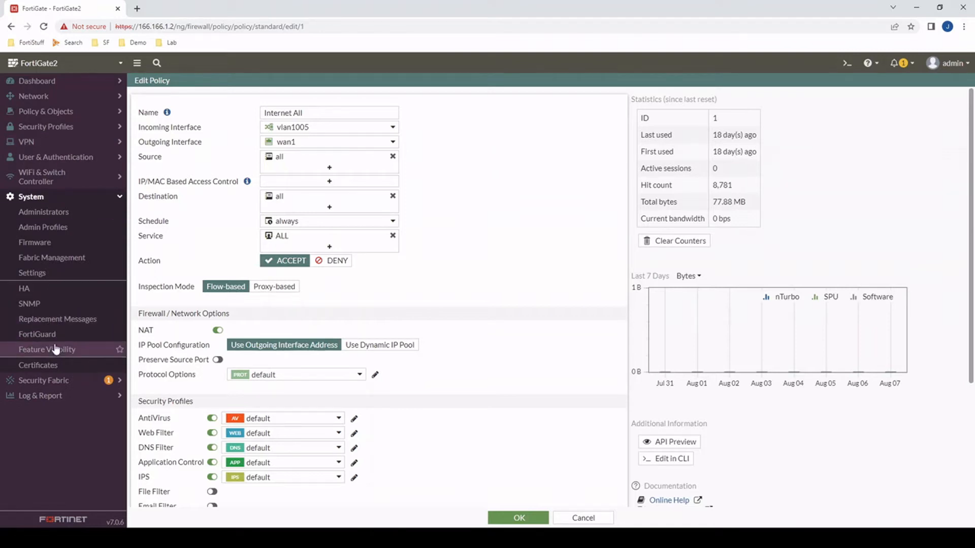
Enable Multiple Interface Policies in Feature Visibility and apply the change.
click(46, 348)
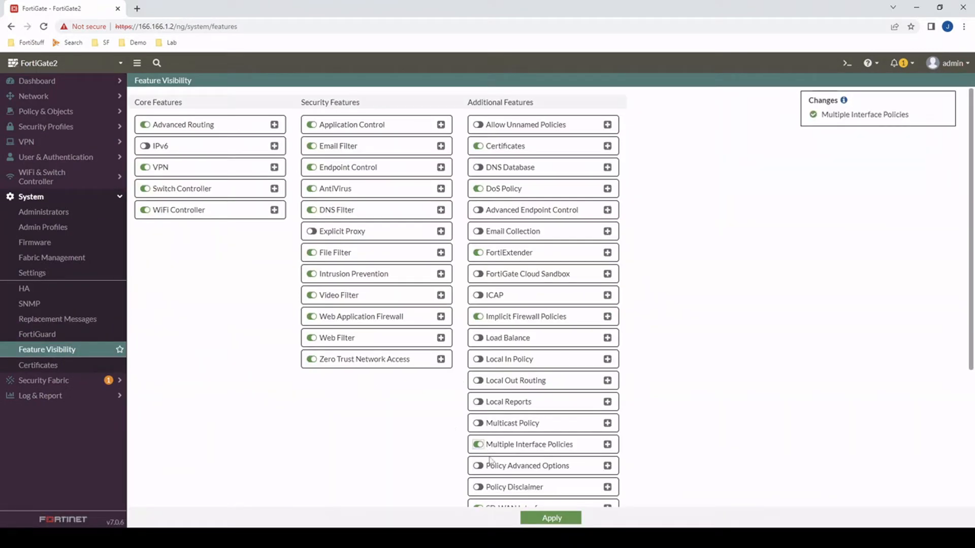
click(549, 518)
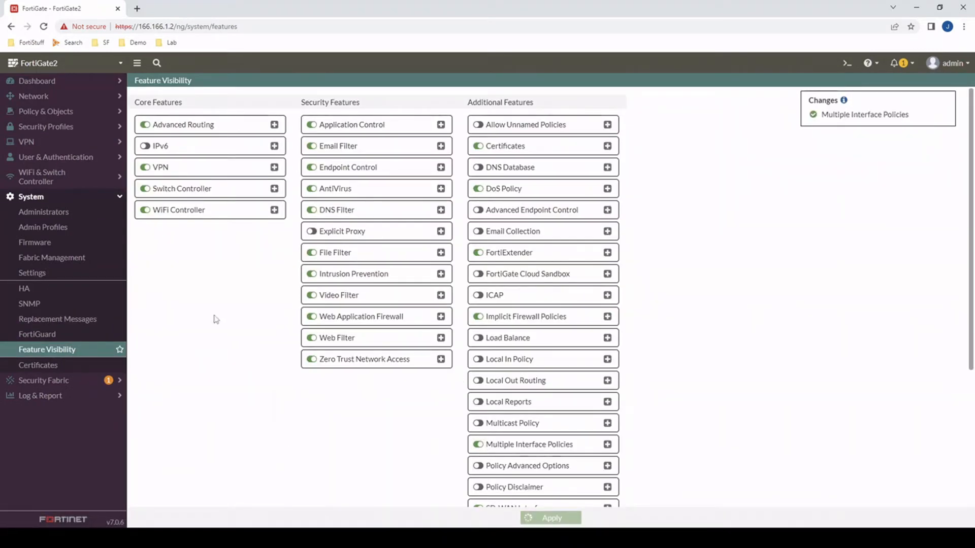
click(549, 518)
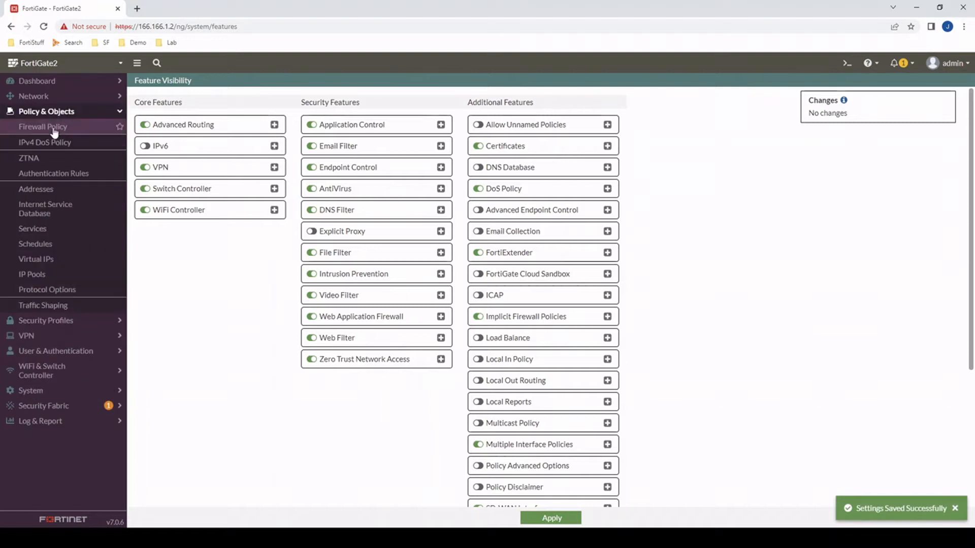
Add vlan1005 alongside internal as an incoming interface on Internet All and save.
click(43, 126)
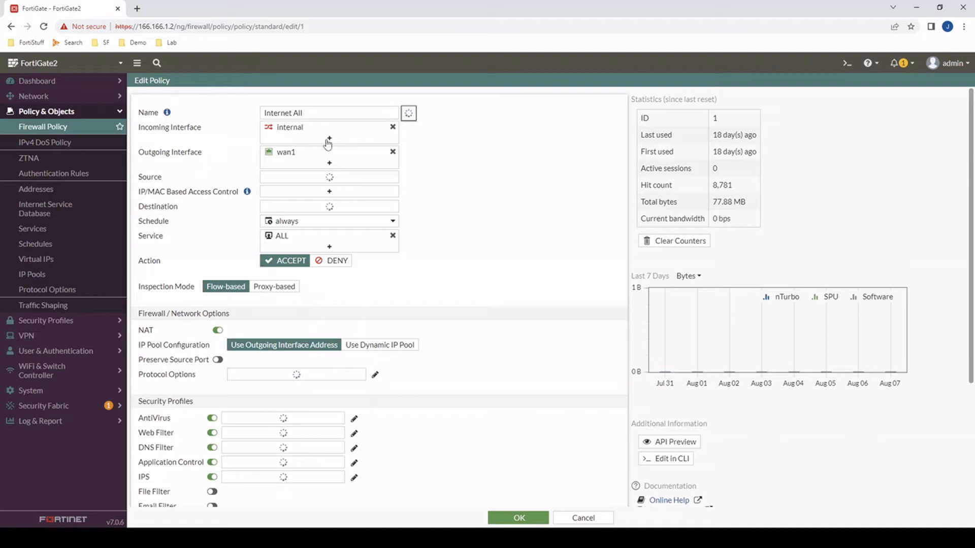
click(329, 137)
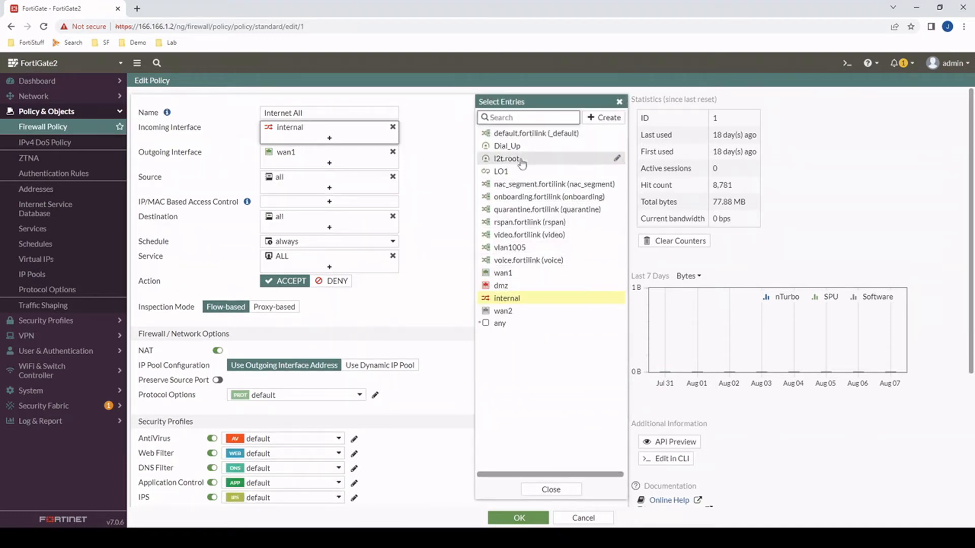
click(508, 247)
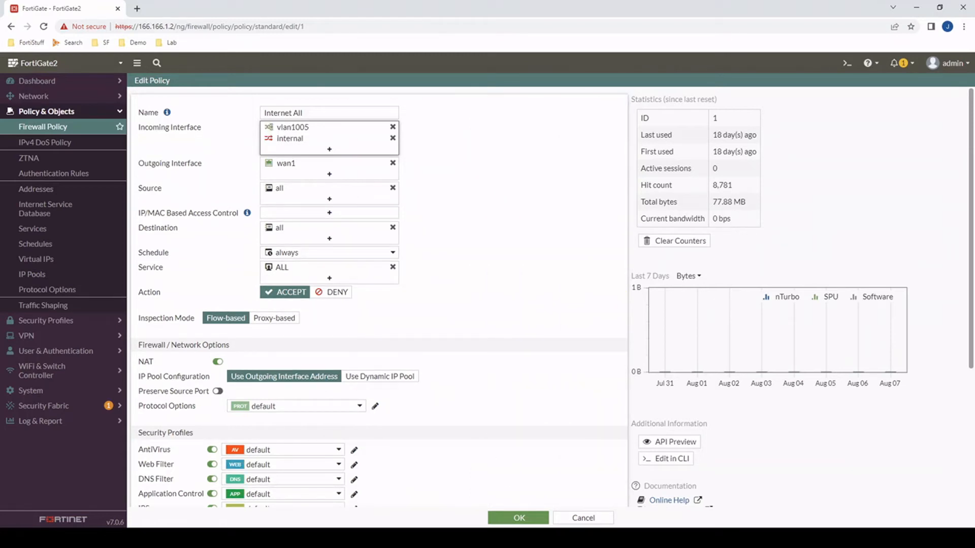
click(583, 517)
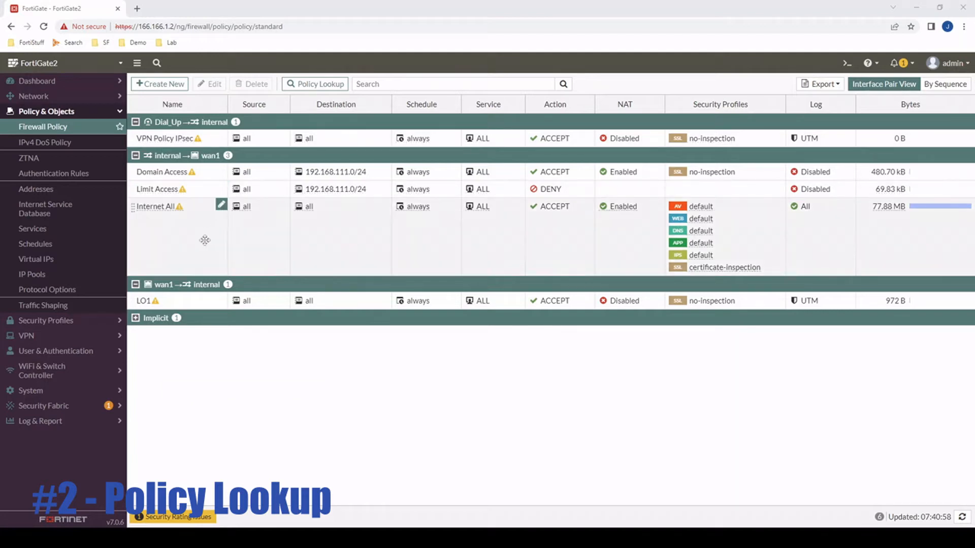
mouse_move(200, 238)
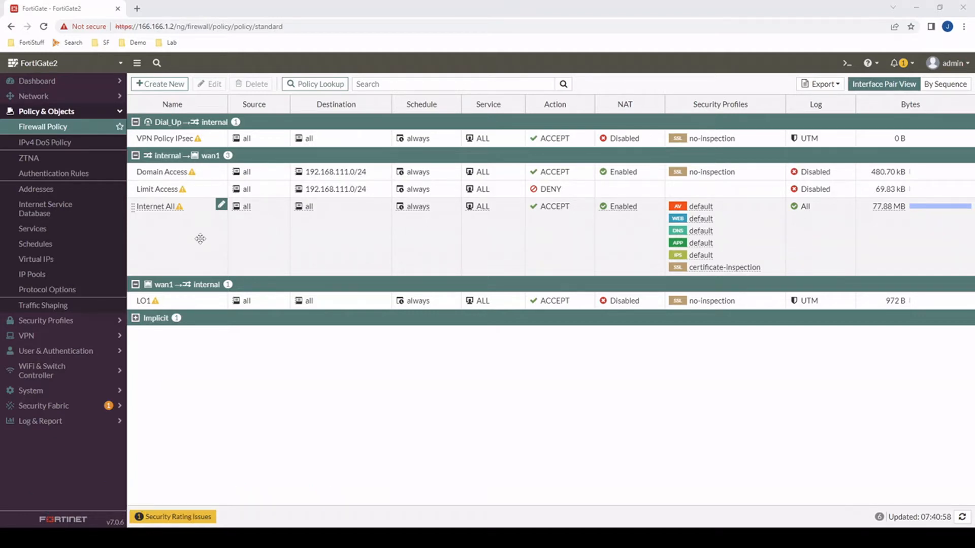
Run a policy lookup for TCP from 192.168.112.20 on internal to 4.2.2.2 port 443.
click(315, 84)
text(internal)
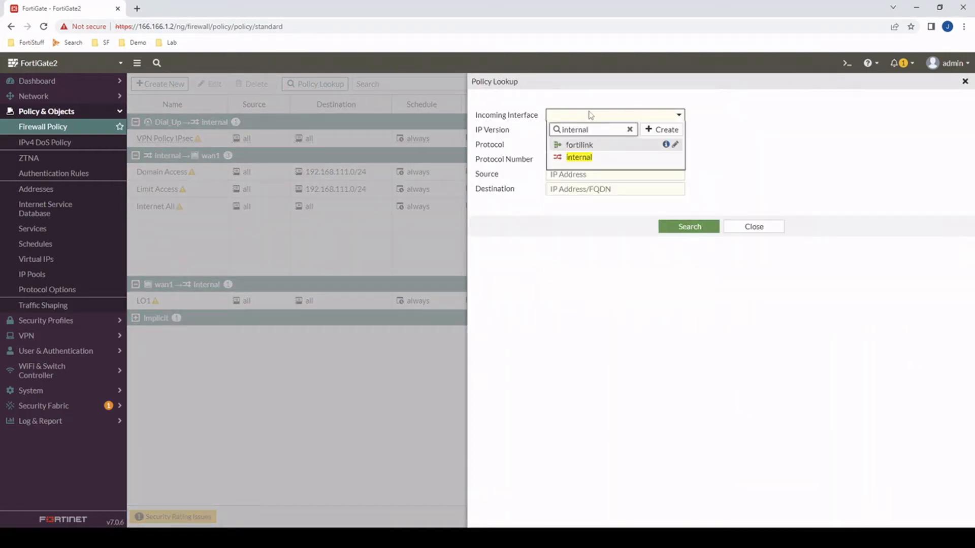
click(578, 158)
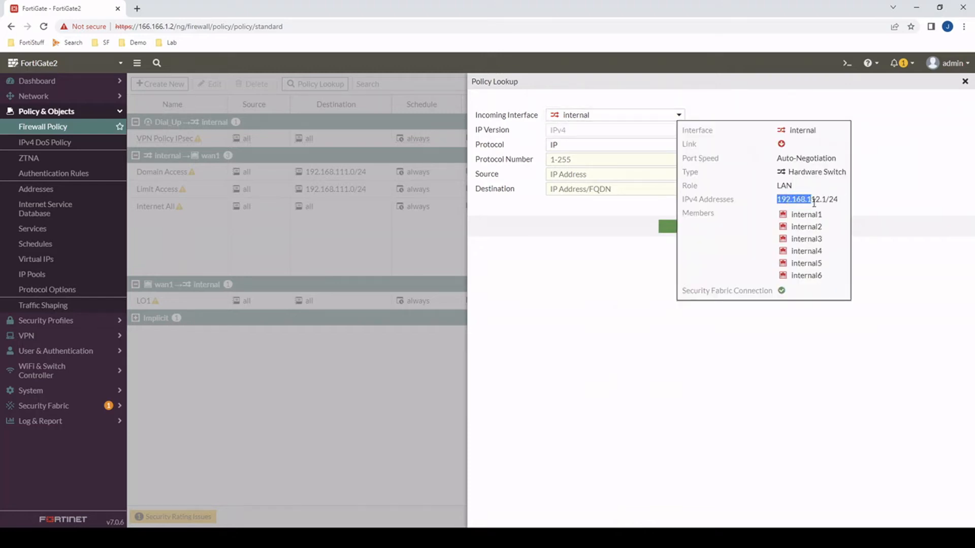
click(614, 144)
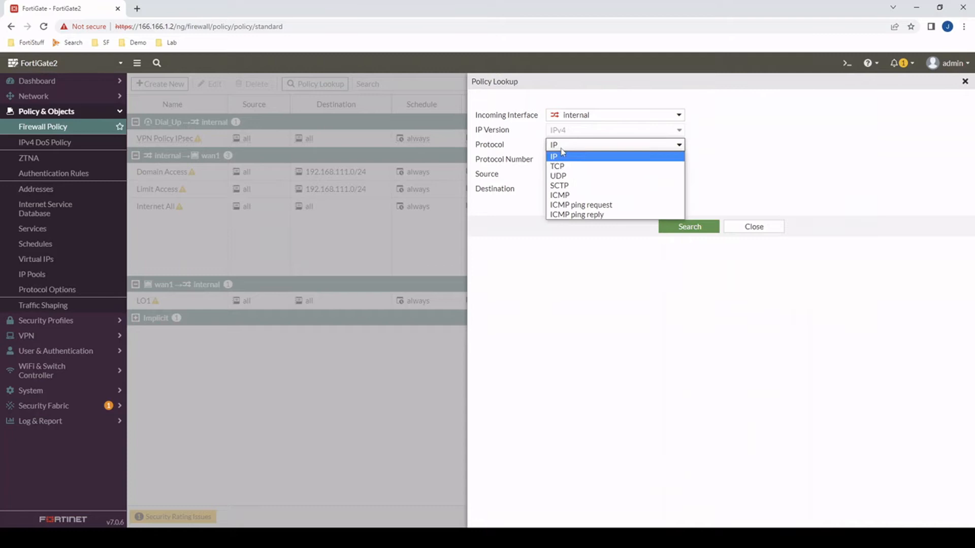
click(557, 166)
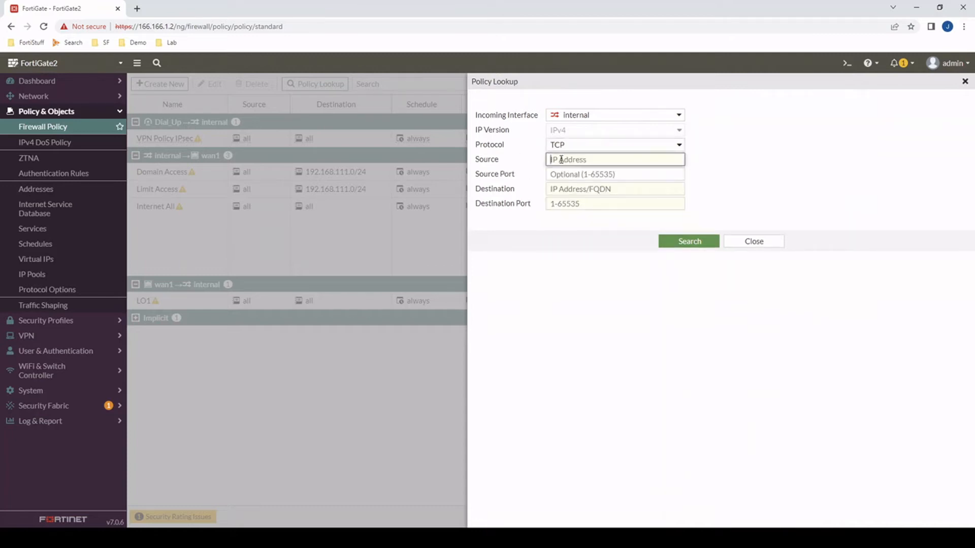
text(192.168.112.20)
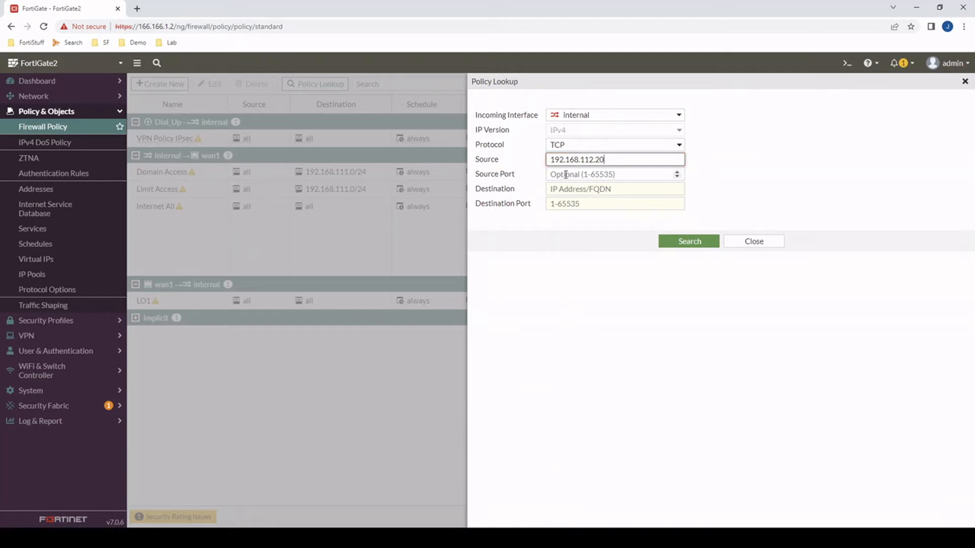
click(613, 189)
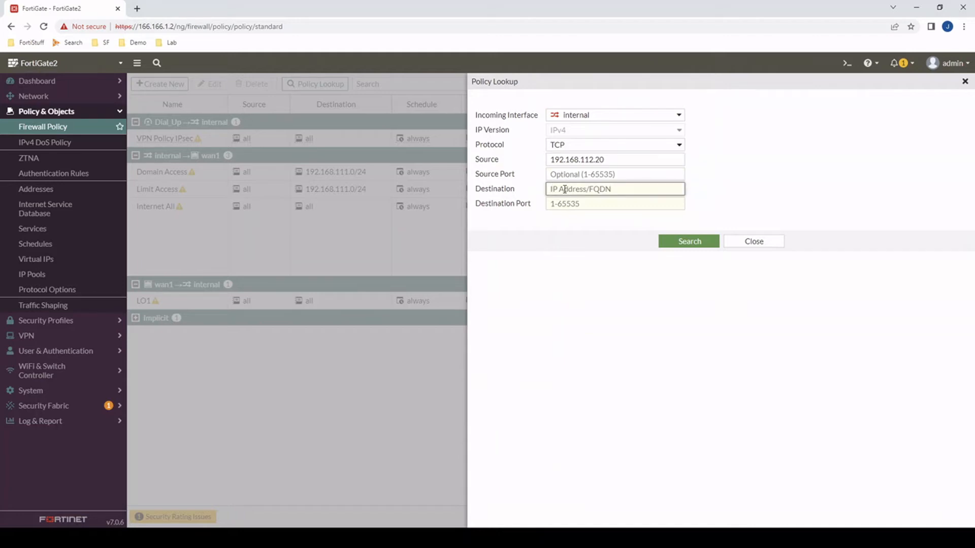
text(4.2.2.2)
click(614, 204)
text(443)
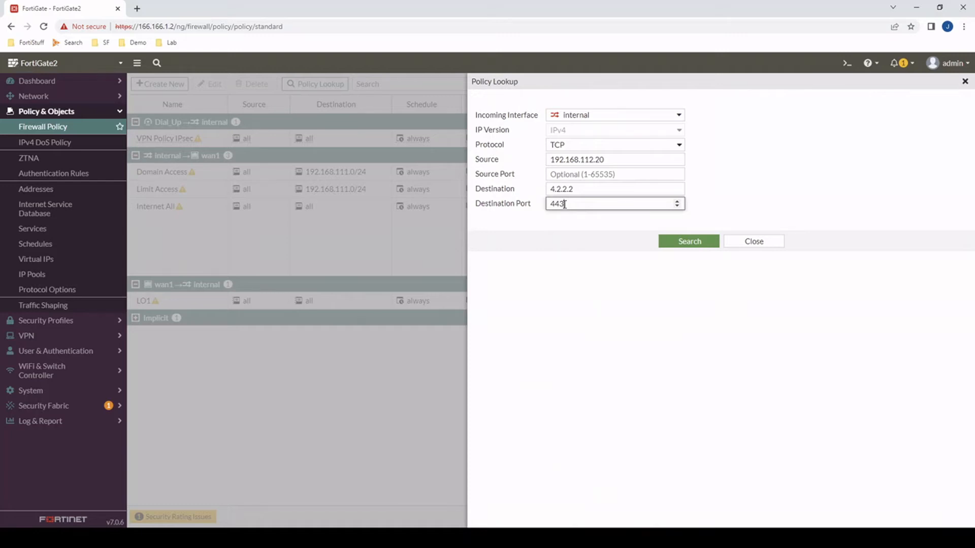
mouse_move(669, 272)
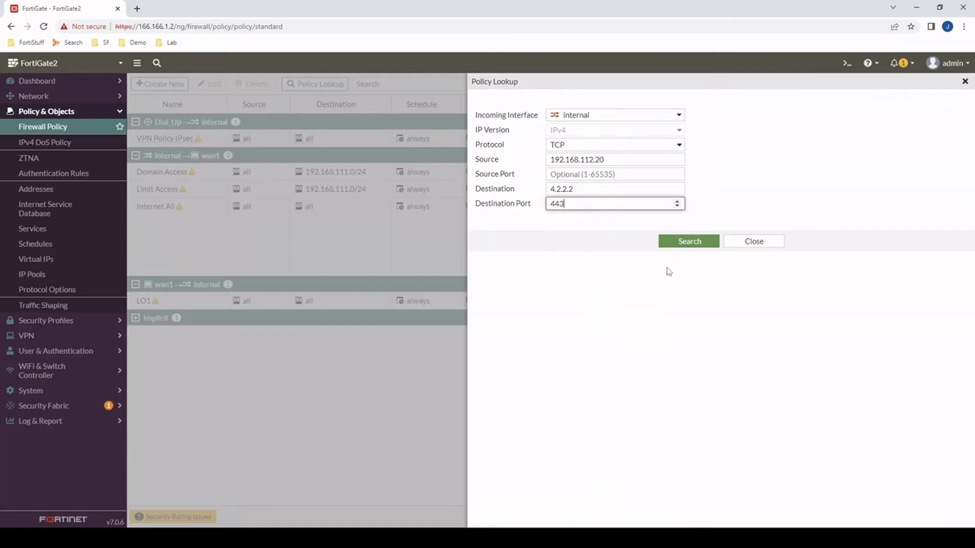
click(752, 241)
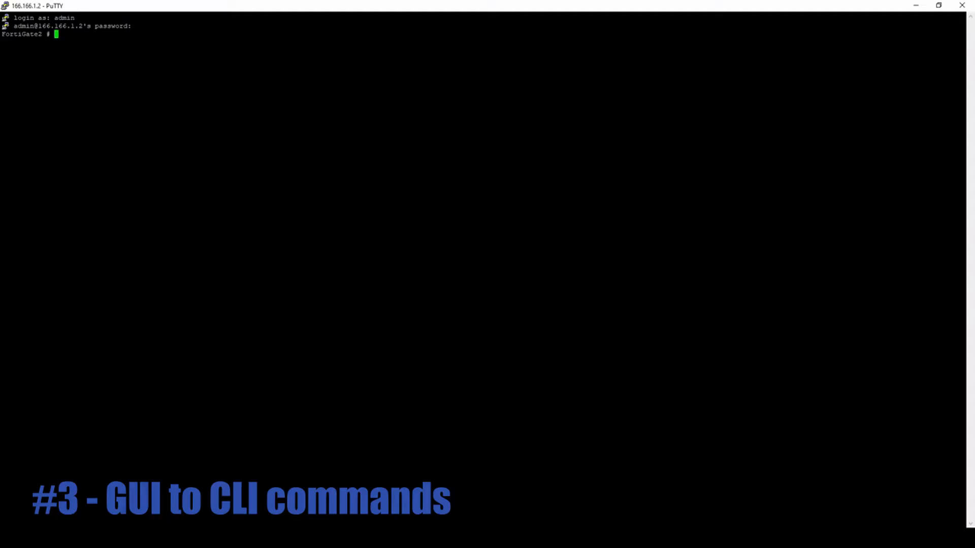
Start a diag command at the FortiGate2 prompt in PuTTY.
text(diag)
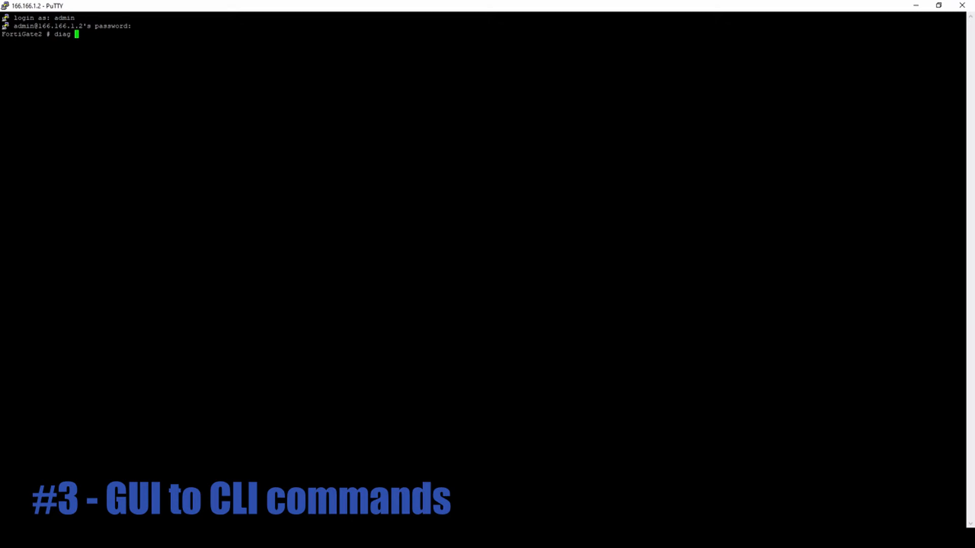
text(d)
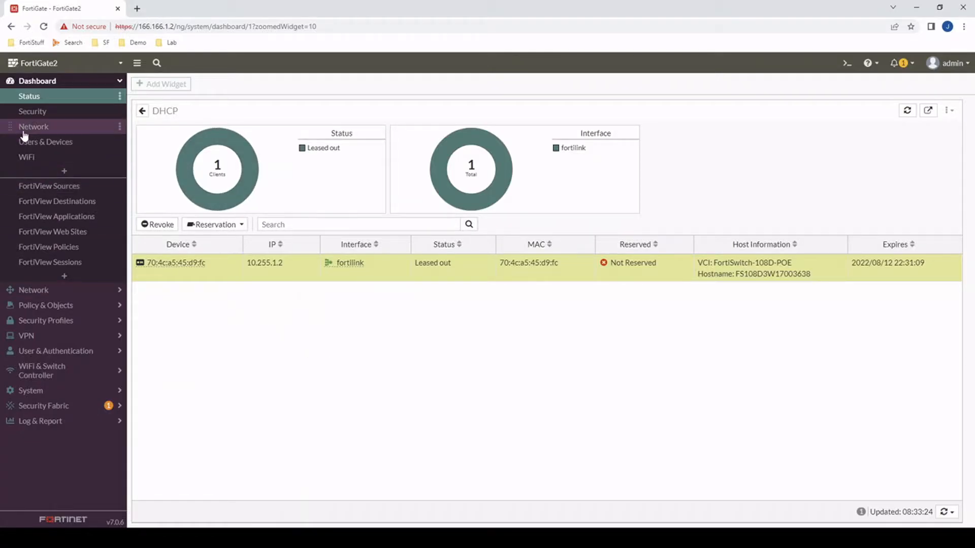
Create a DHCP reservation named testreservation for the leased device at 10.255.1.2.
click(142, 110)
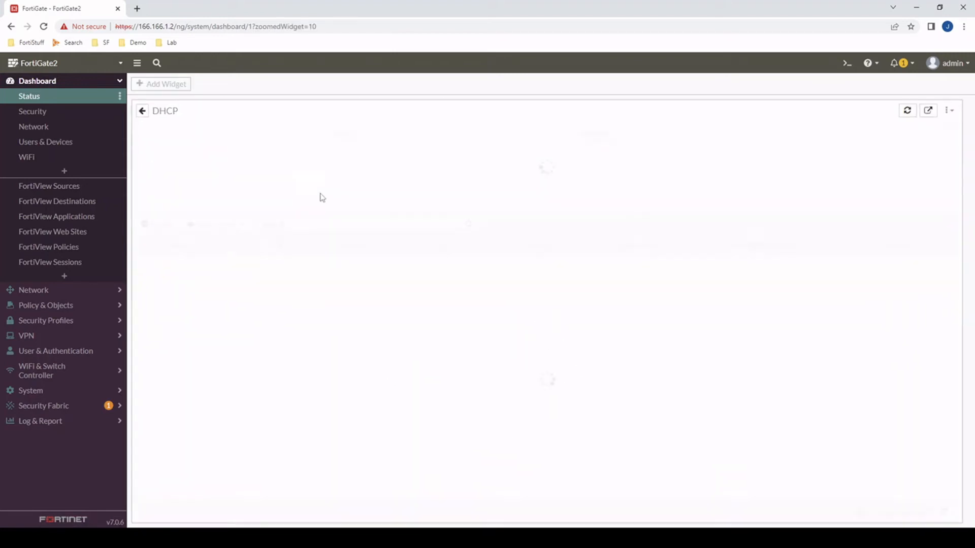
right_click(176, 262)
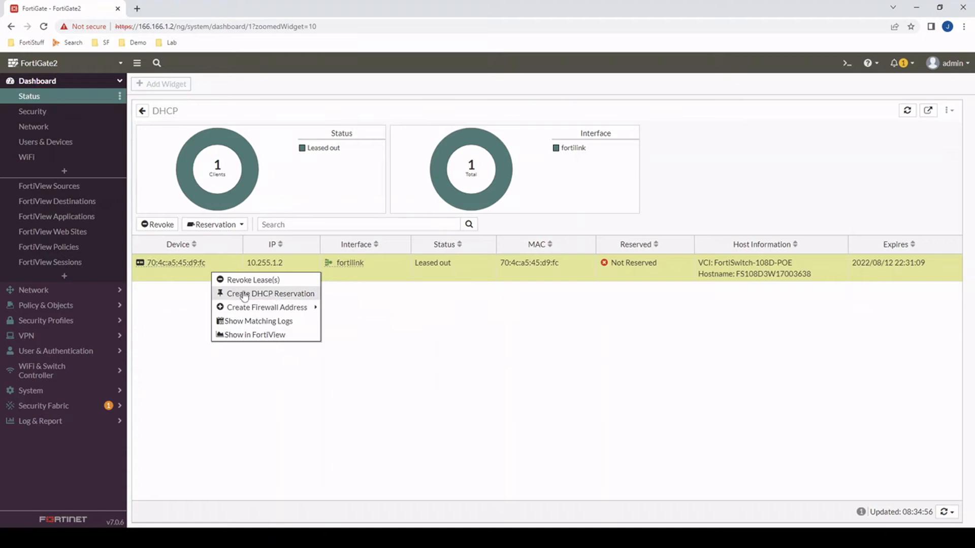
mouse_move(264, 301)
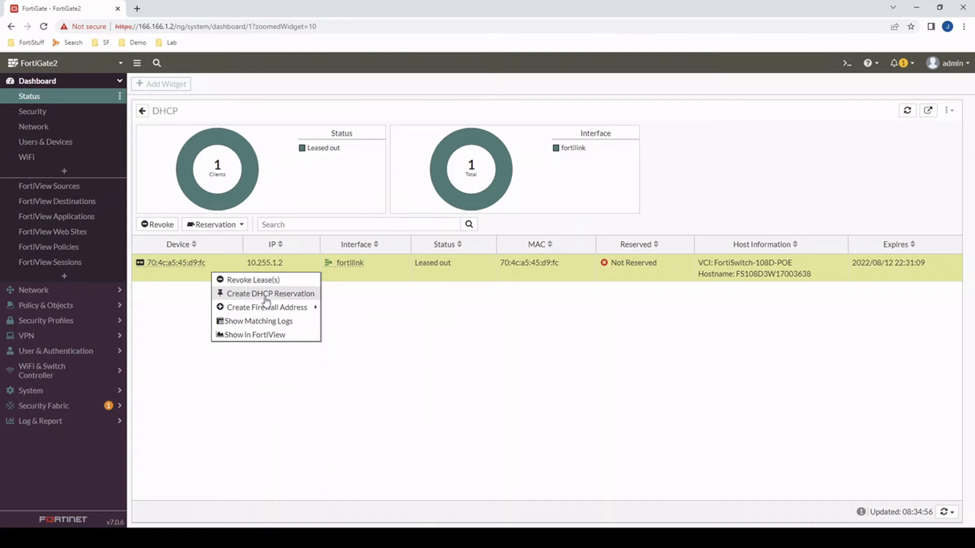
mouse_move(267, 298)
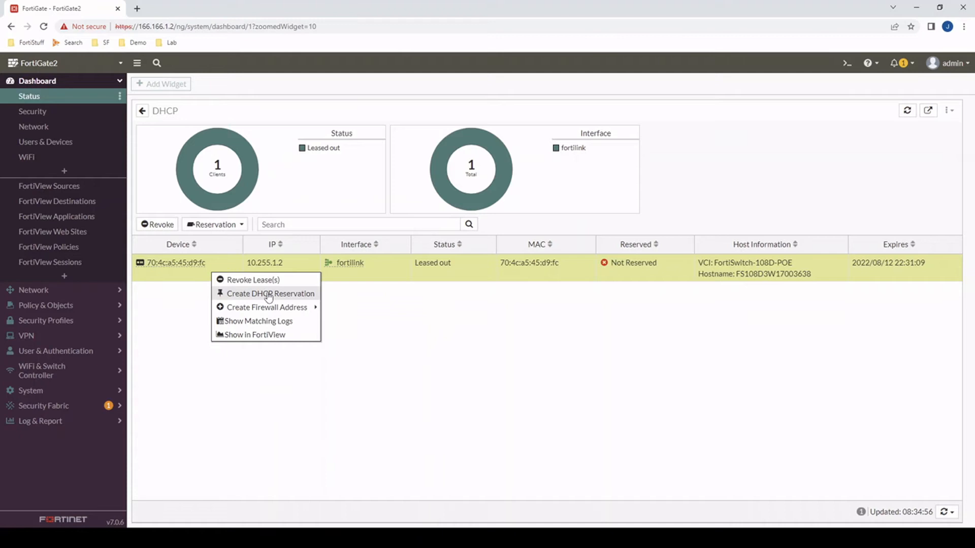
click(270, 294)
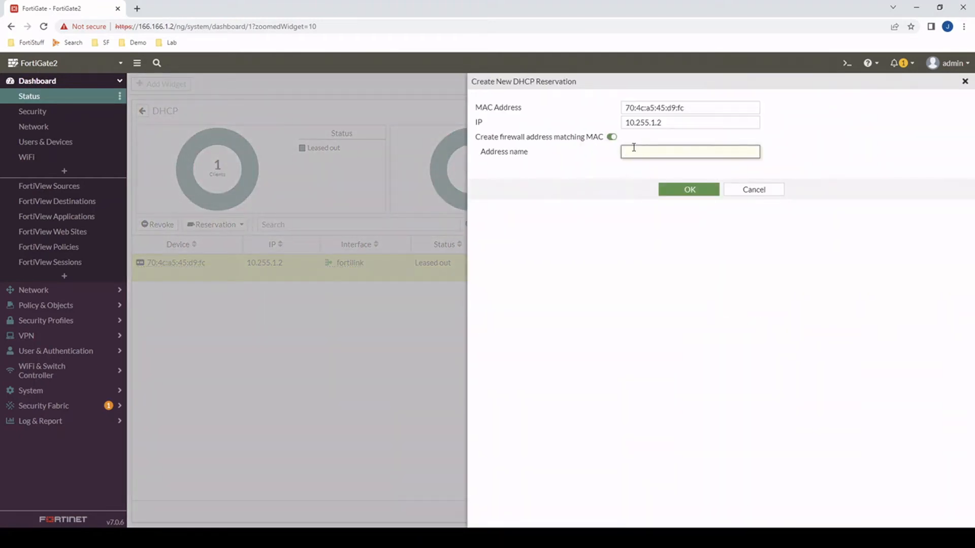
text(testreservation)
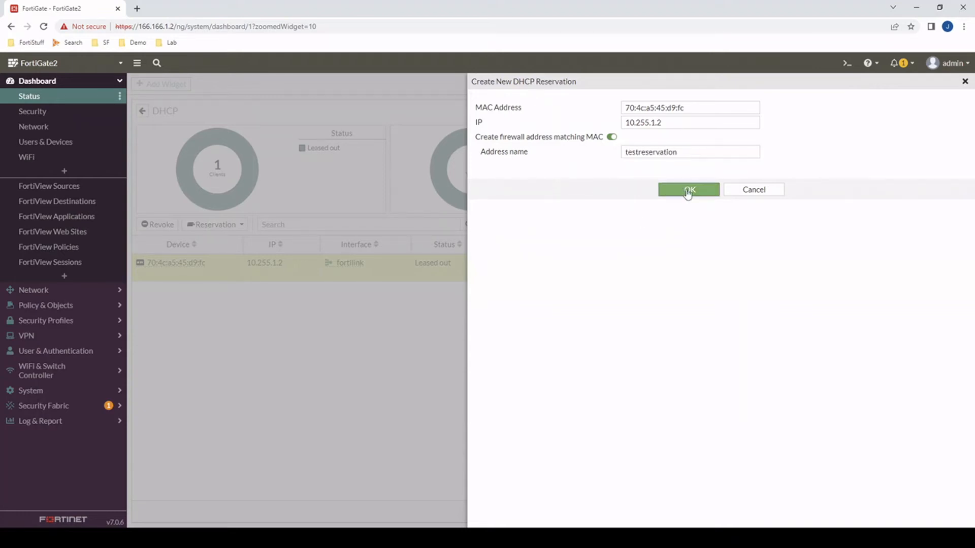
click(688, 190)
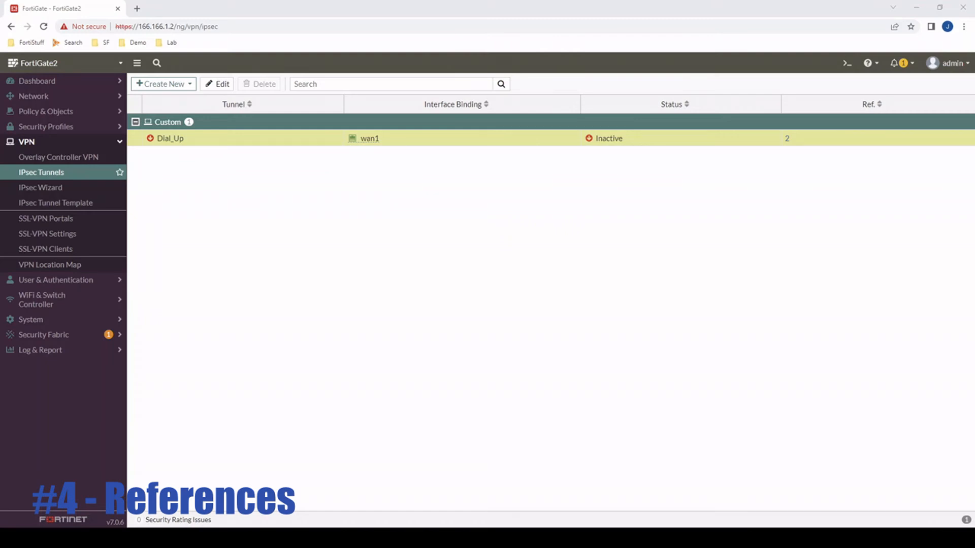
mouse_move(796, 151)
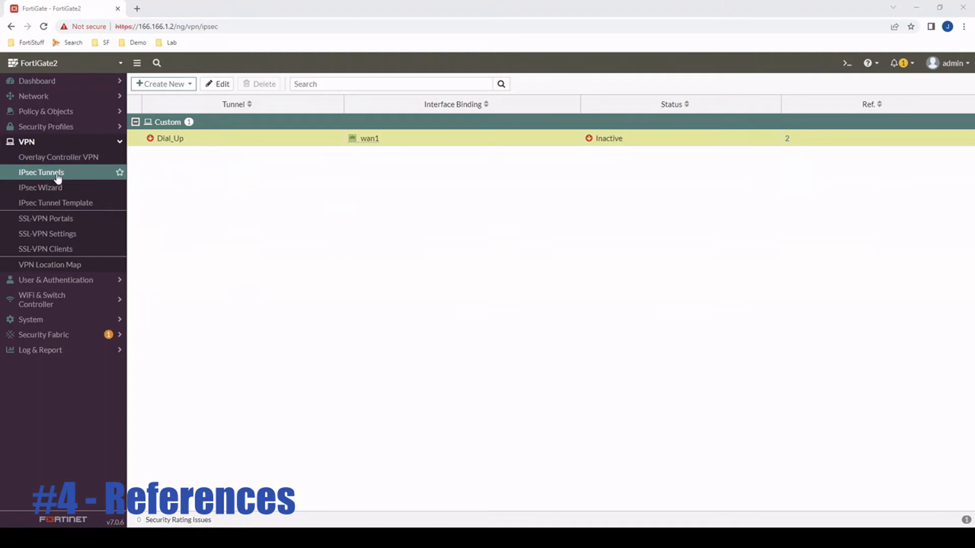
mouse_move(49, 176)
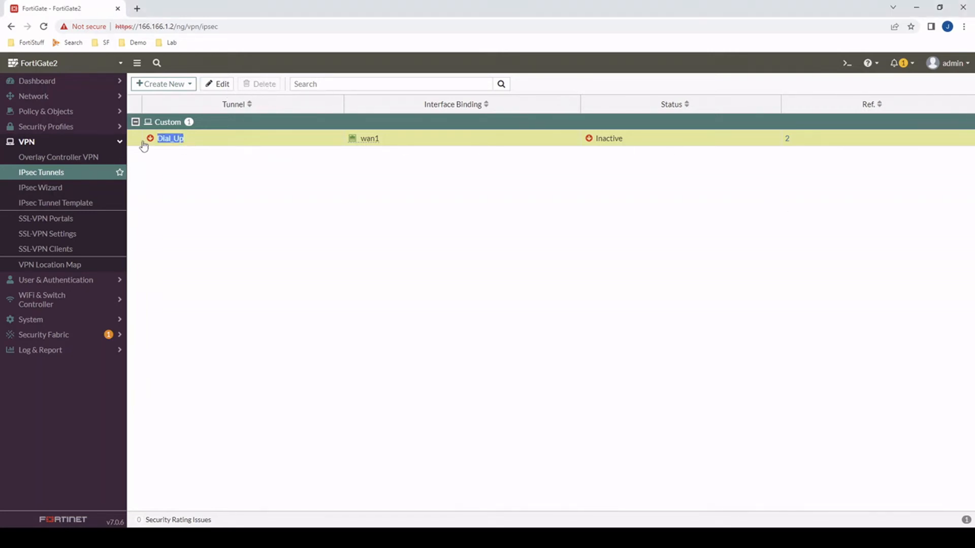
mouse_move(778, 152)
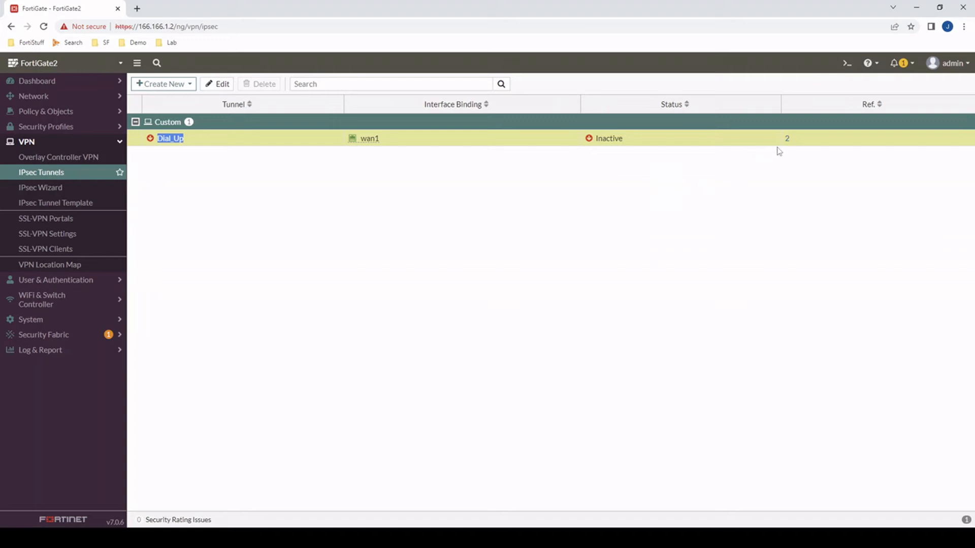
mouse_move(786, 138)
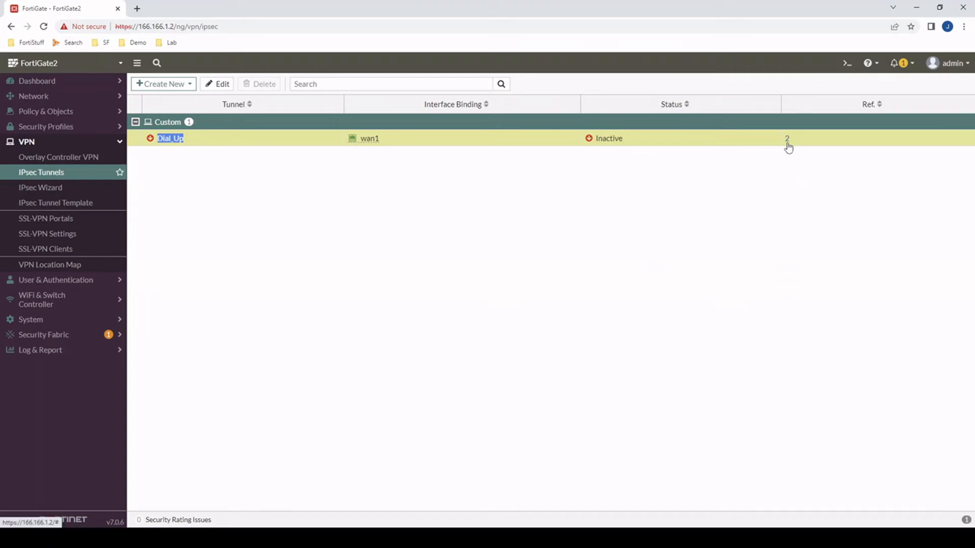
mouse_move(276, 92)
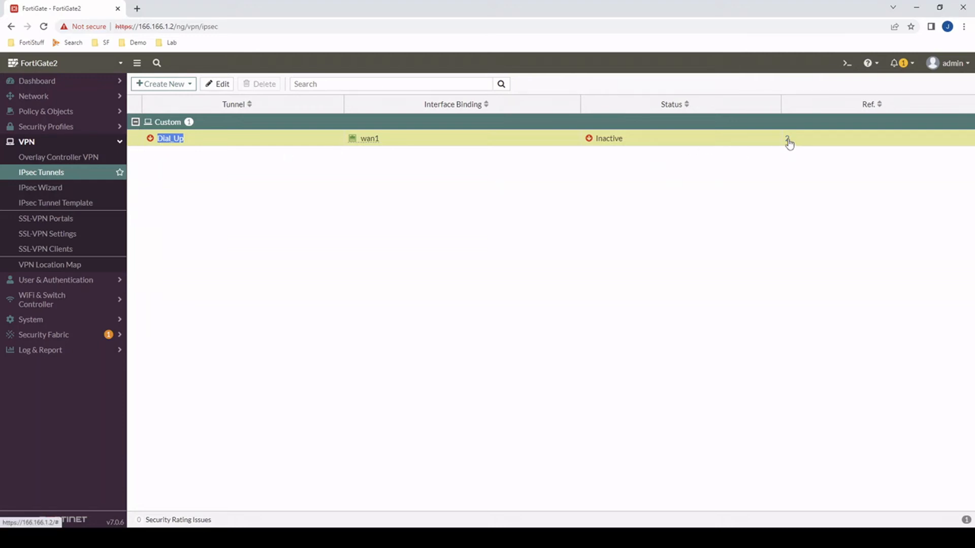
click(787, 138)
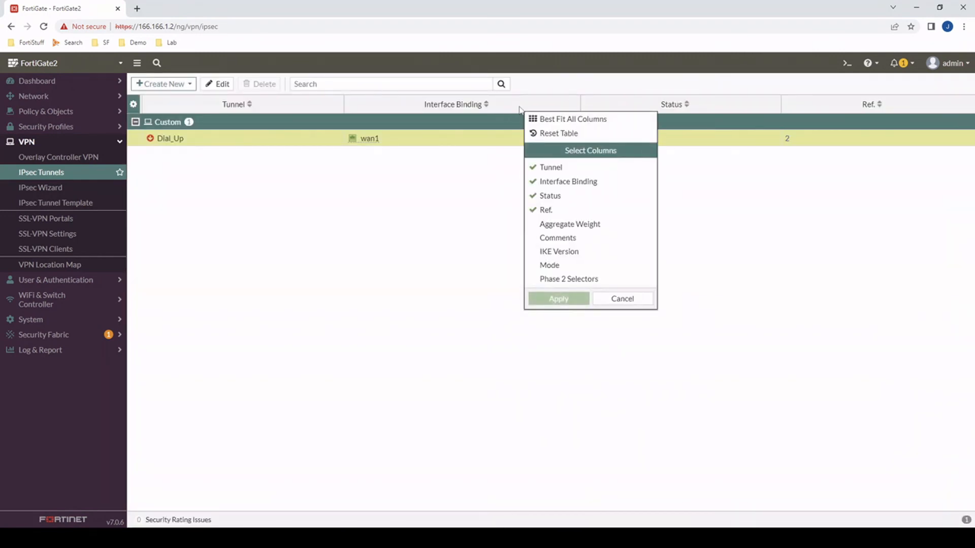
mouse_move(553, 211)
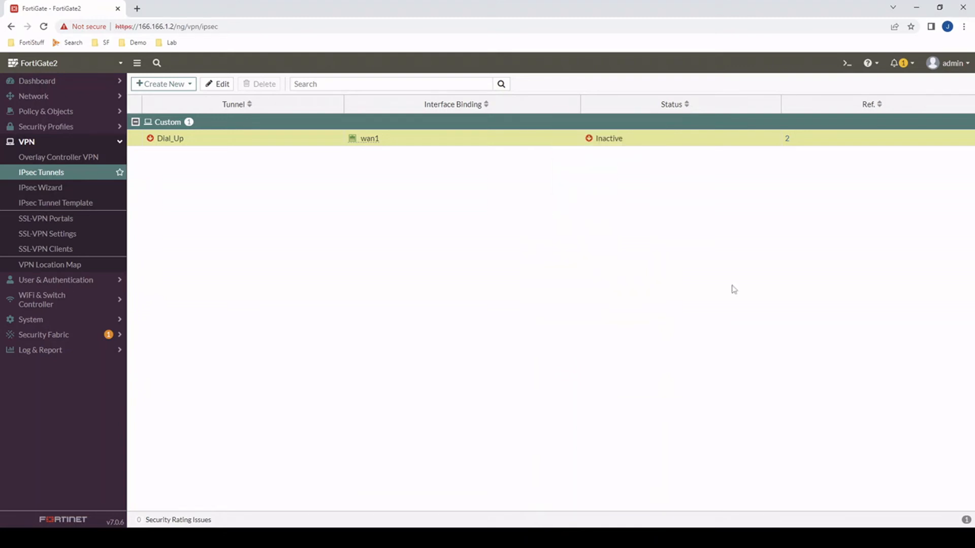
mouse_move(788, 138)
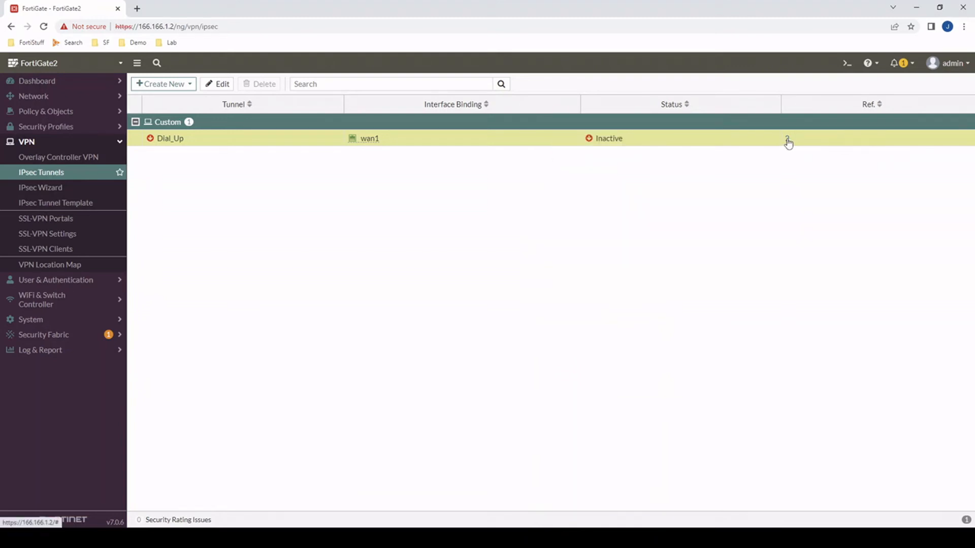
click(785, 138)
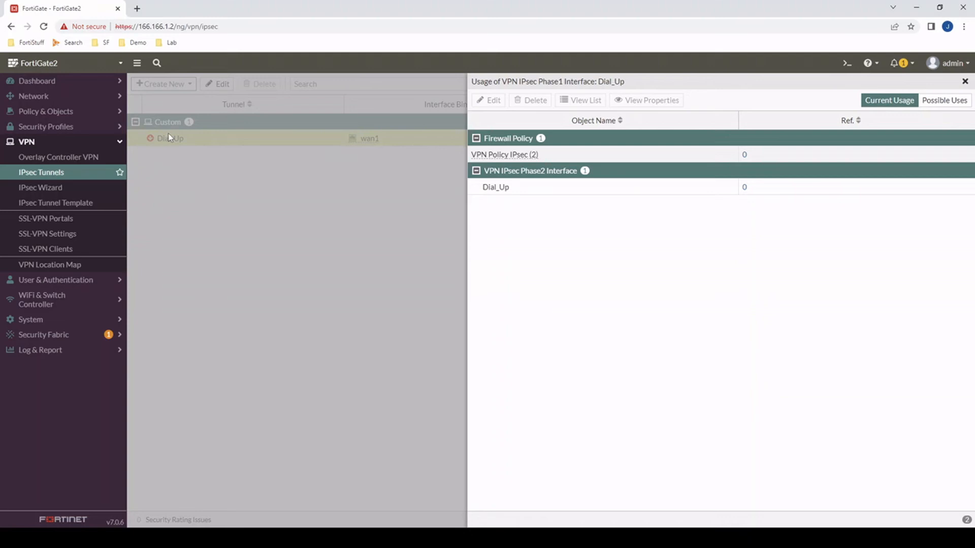
mouse_move(105, 151)
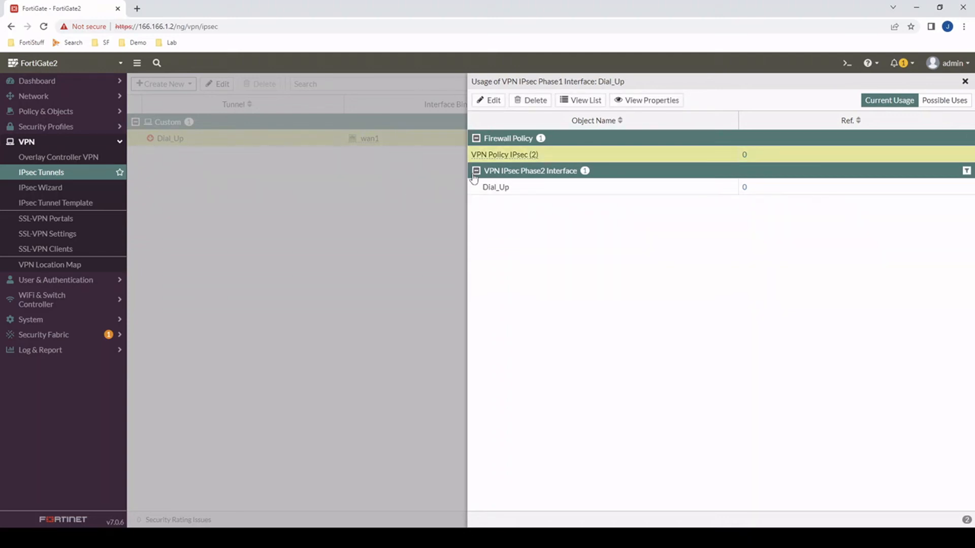
Delete the Dial_Up phase 2 interface reference and confirm.
click(495, 187)
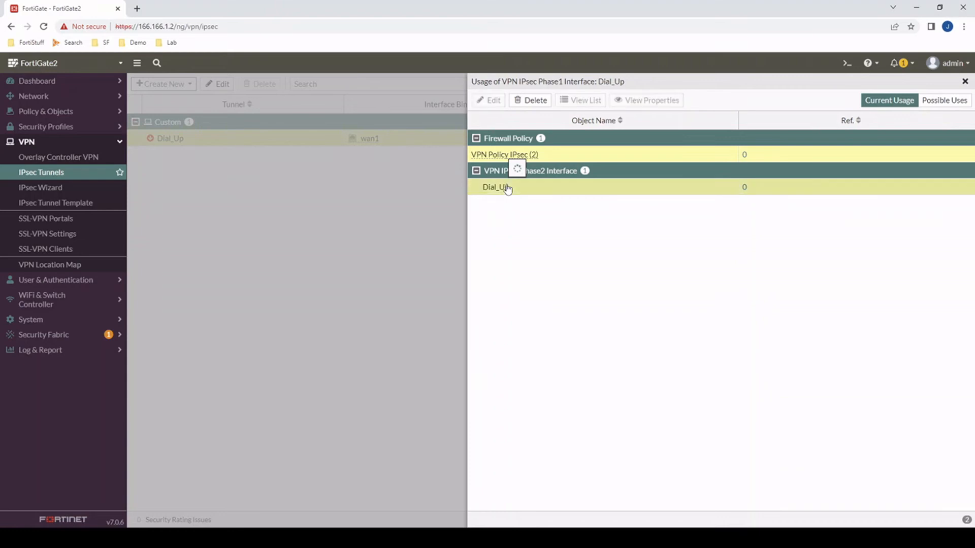
click(529, 101)
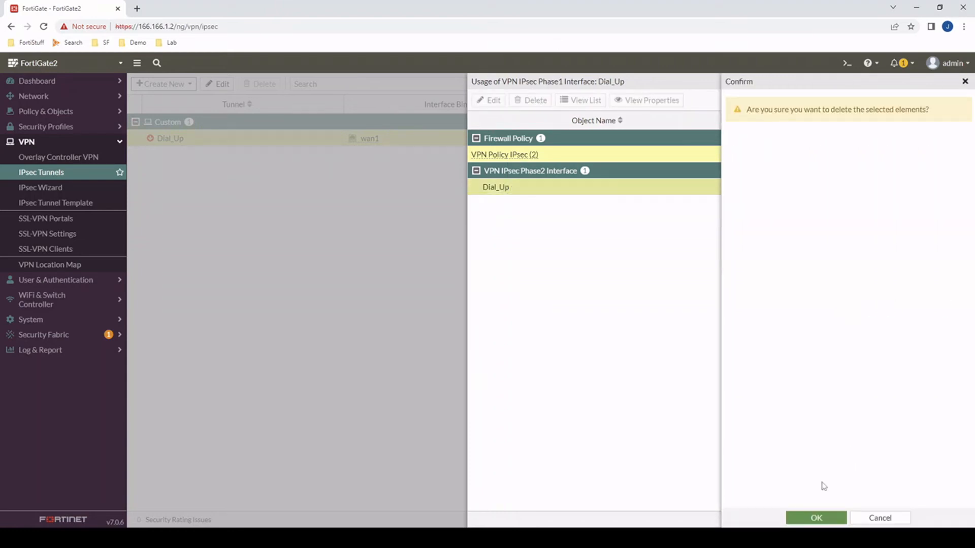
click(815, 517)
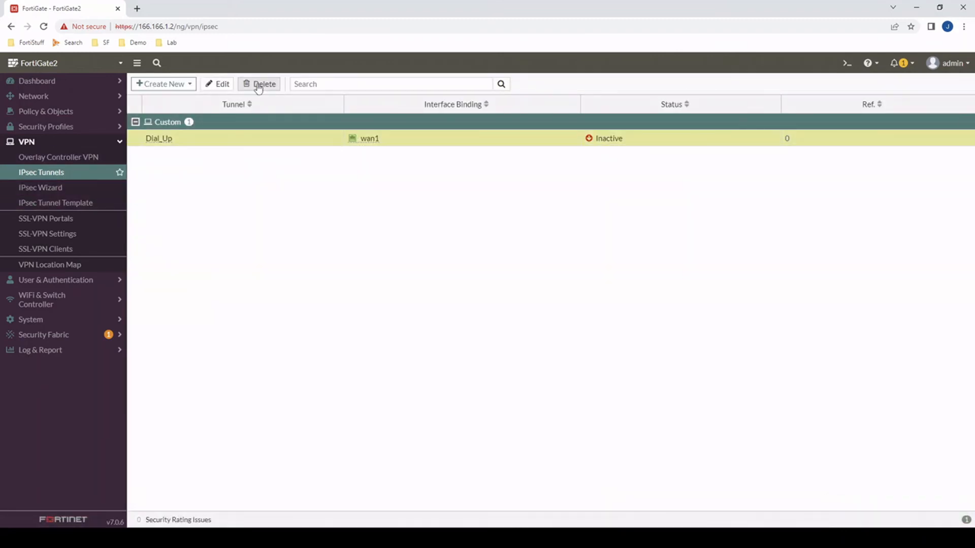
Delete the Dial_Up IPsec tunnel itself and confirm.
click(260, 84)
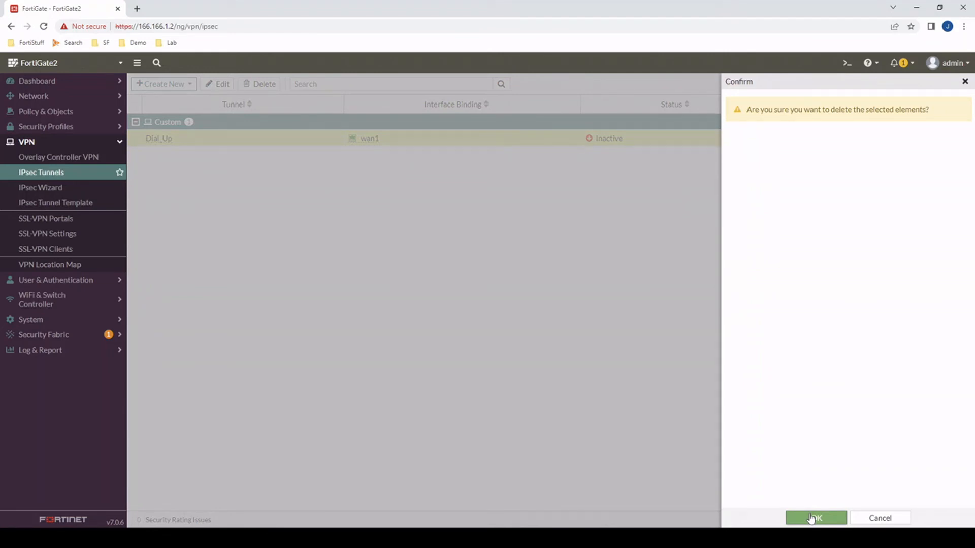
click(815, 518)
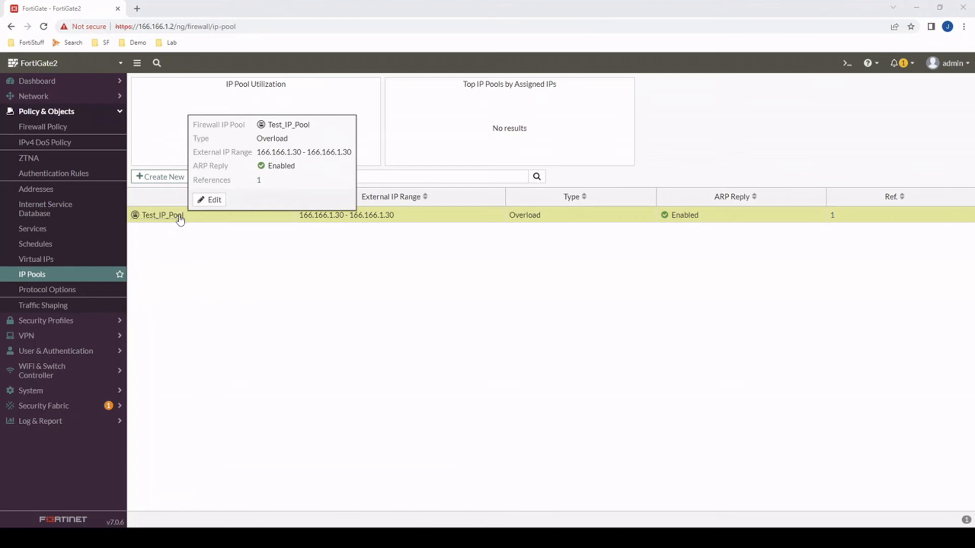
View Test_IP_Pool via Edit in CLI in the web console, then close the console.
right_click(165, 215)
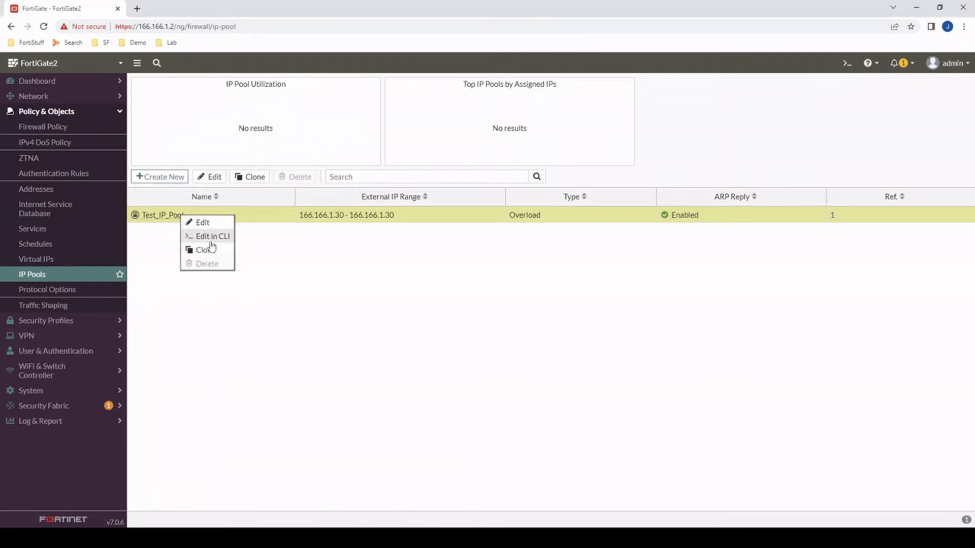
click(212, 237)
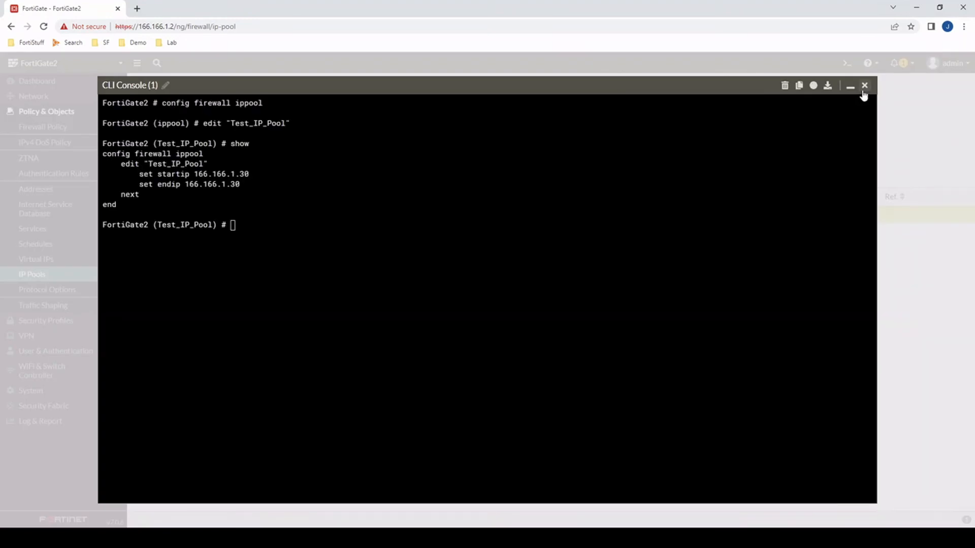
click(863, 85)
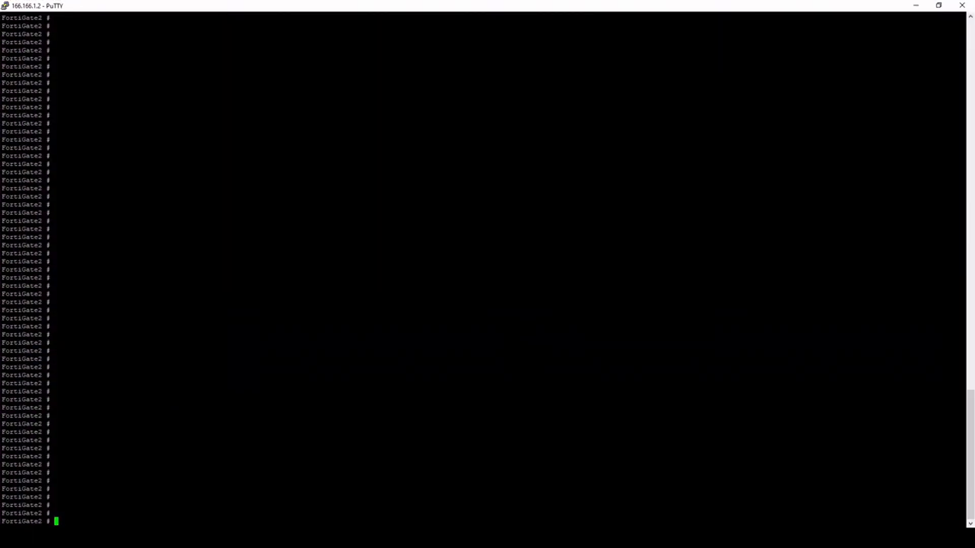
Run show full | grep "Test_IP_Pool" to list the pool's matching config lines.
text(show full |)
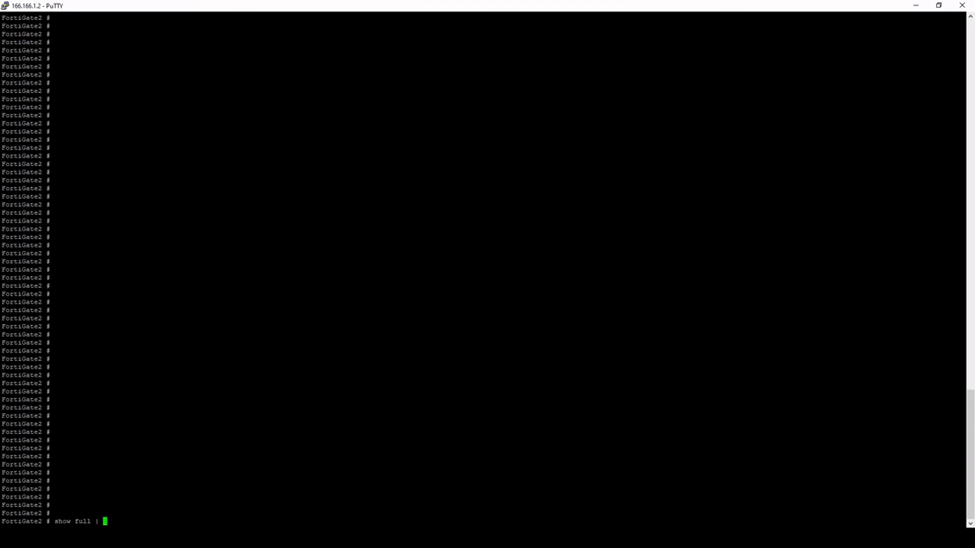
text(grep)
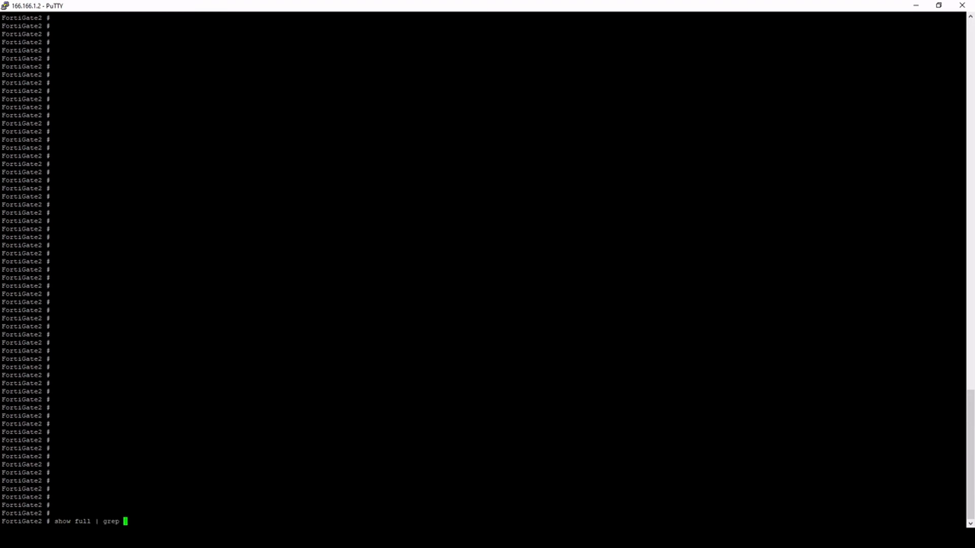
text(")
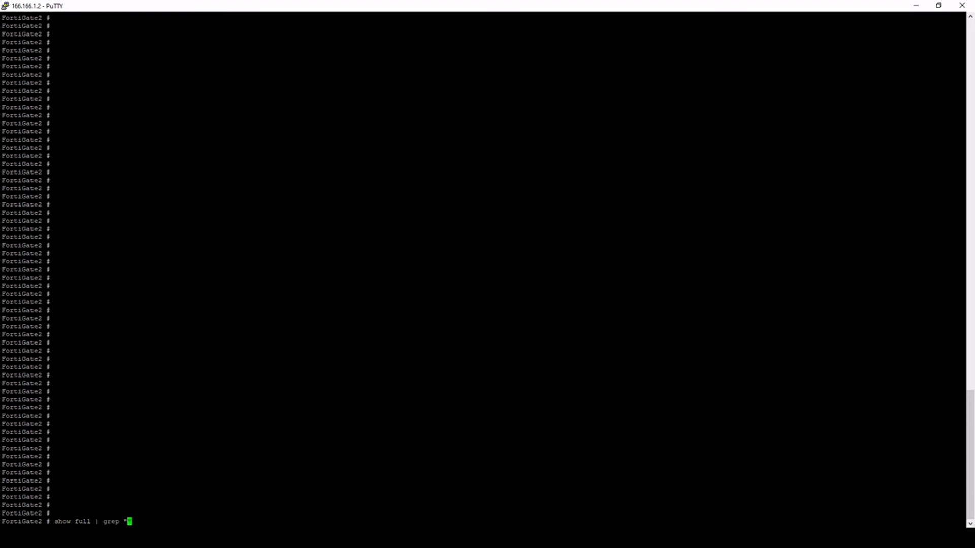
text(Test_IP_Pool")
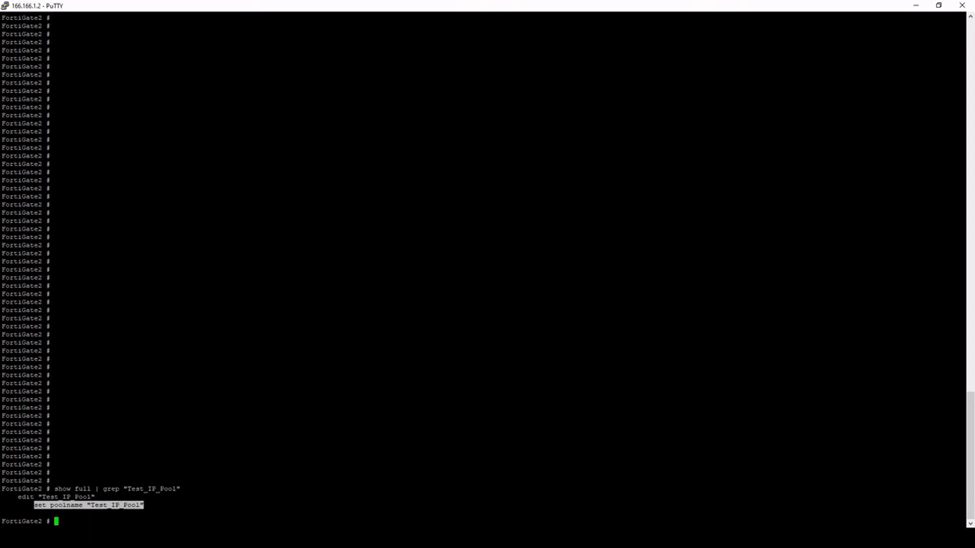
text(show full | grep "Test_IP_Pool")
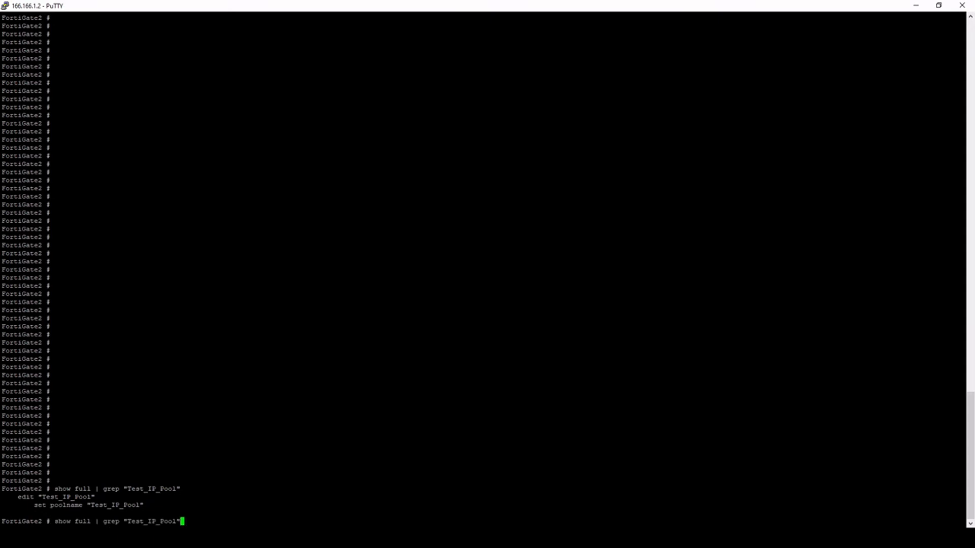
Re-run show full | grep "Test_IP_Pool" -f to show the full ippool and policy blocks.
text(-f)
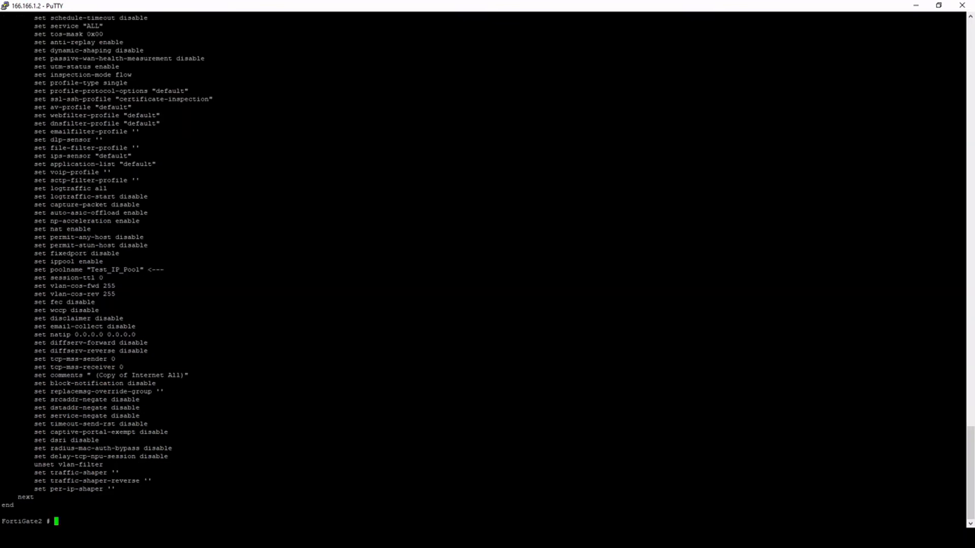
text(show full | grep "Test_IP_Pool" -f)
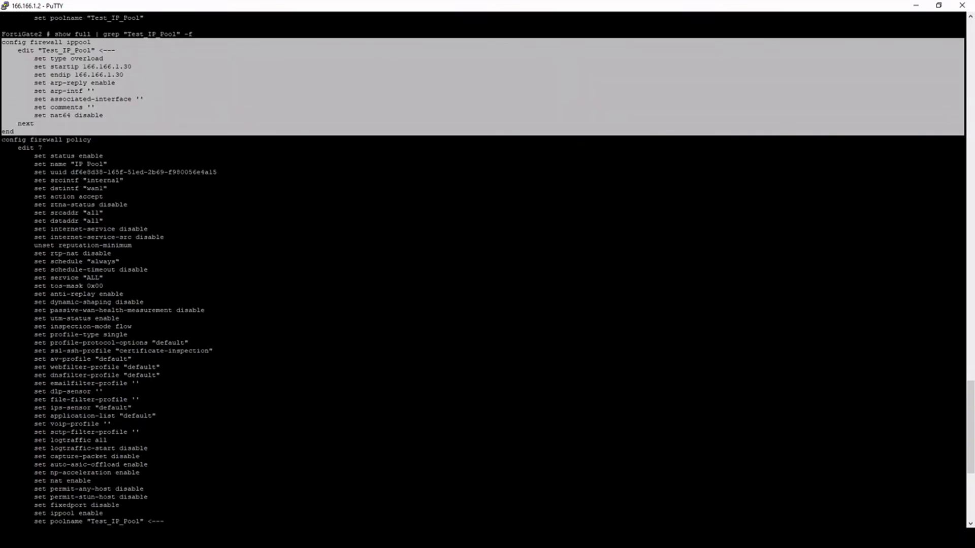